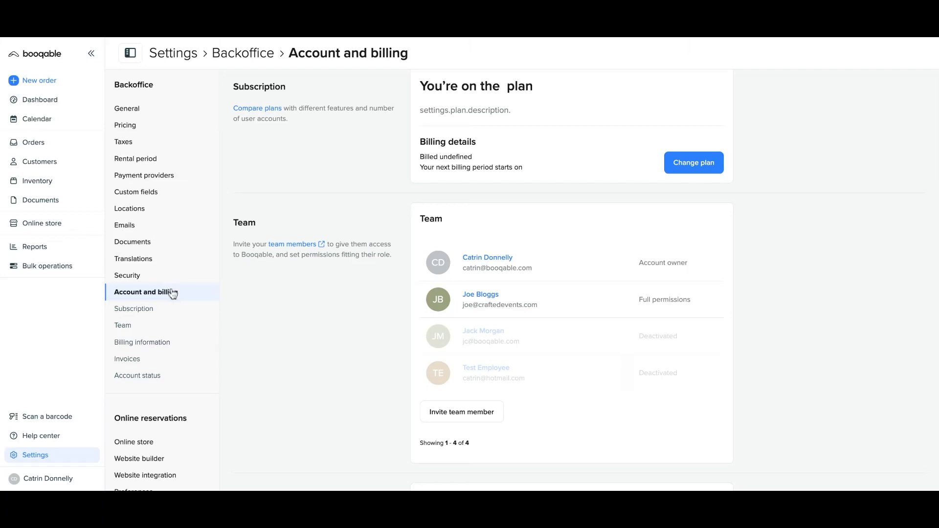
mouse_move(172, 296)
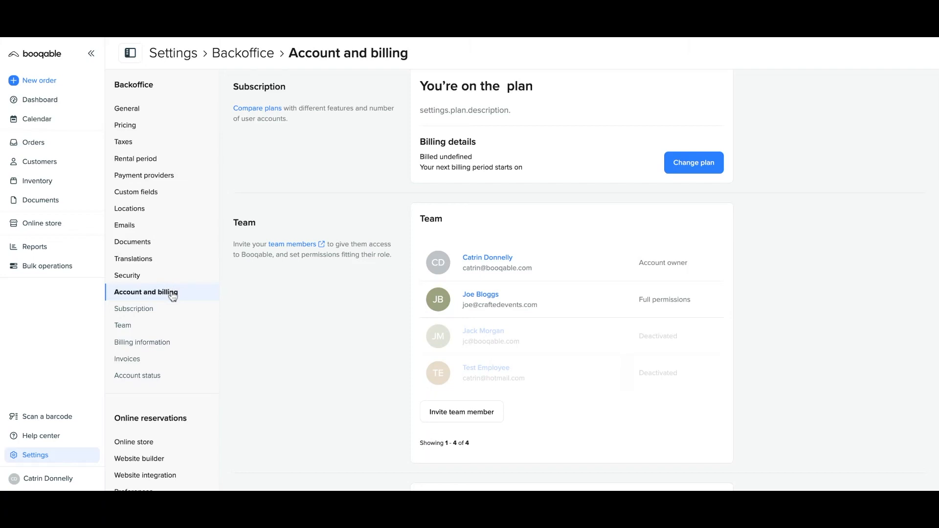
Go to Settings > Account and billing and scroll down to the Team card
left_click(41, 99)
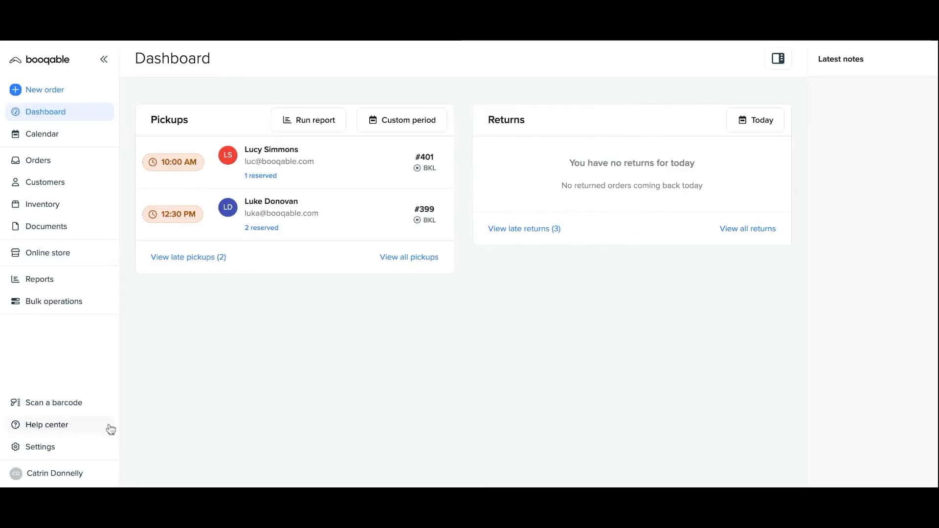
left_click(40, 447)
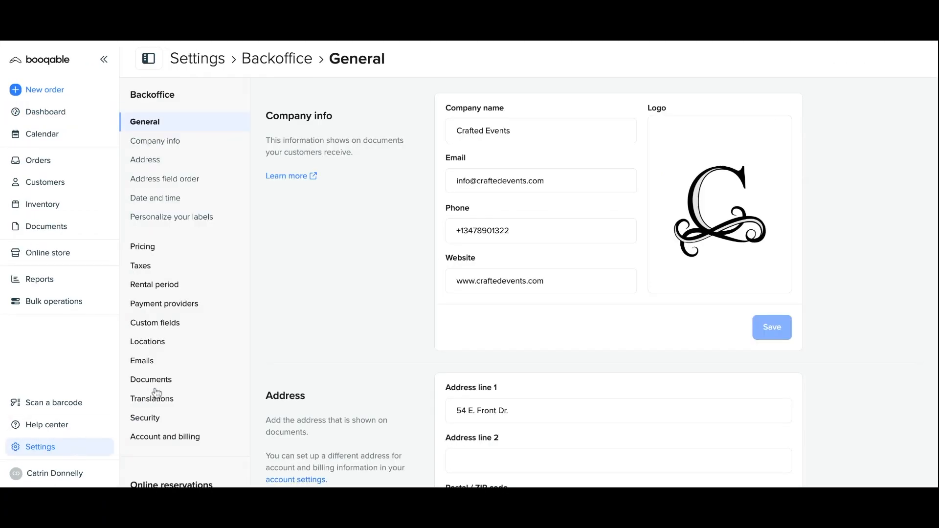
scroll("down", 3)
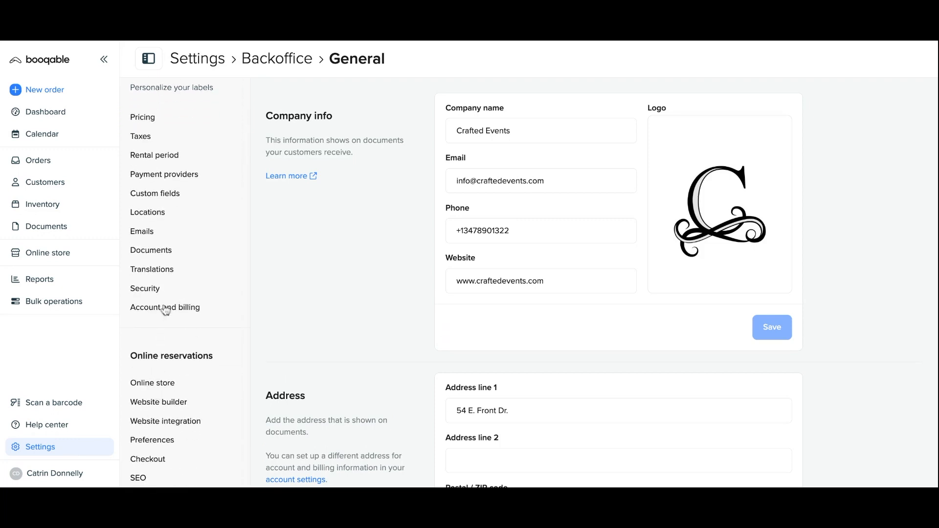
left_click(165, 307)
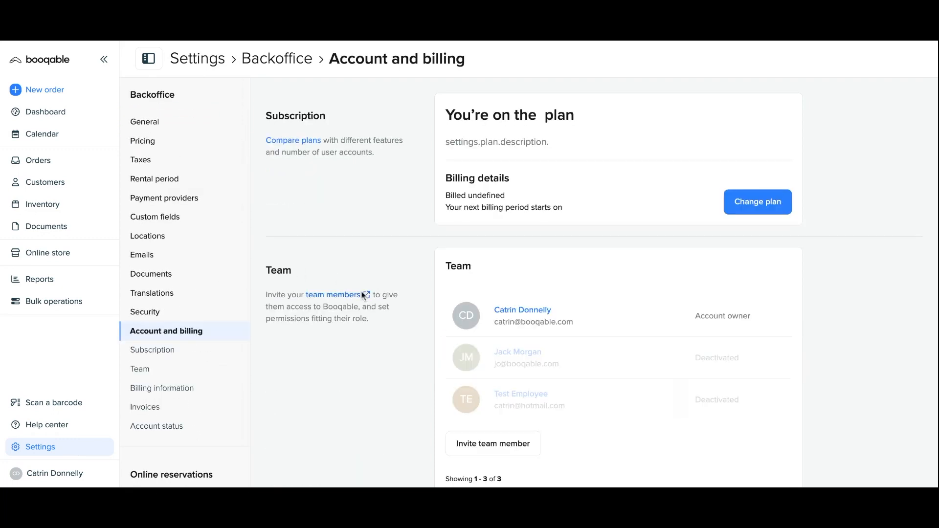
scroll("down", 3)
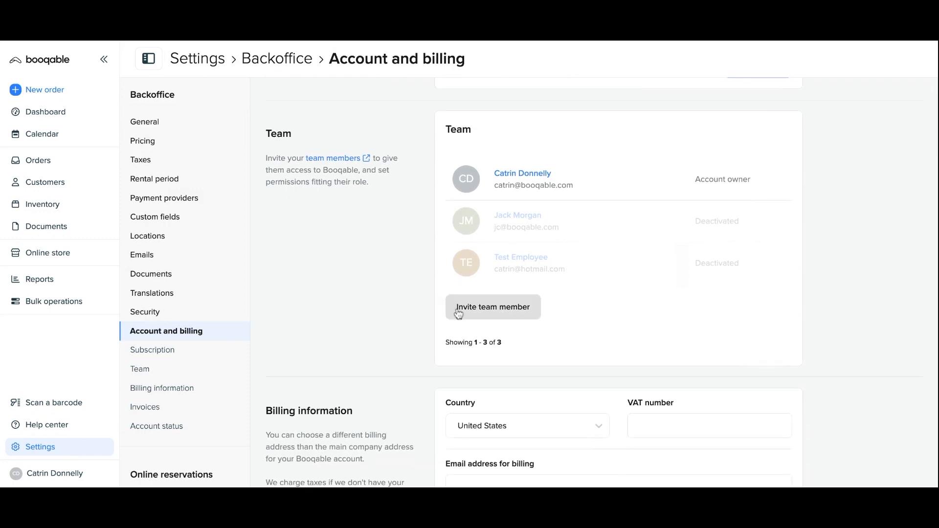
Start a team invite for Joe Blogg with the Manage products and stock permission
left_click(492, 307)
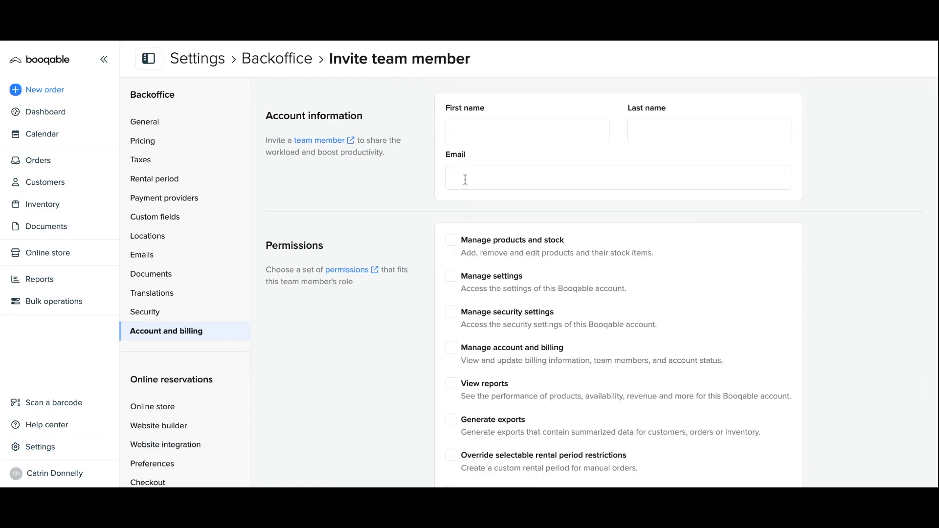
type("Joe")
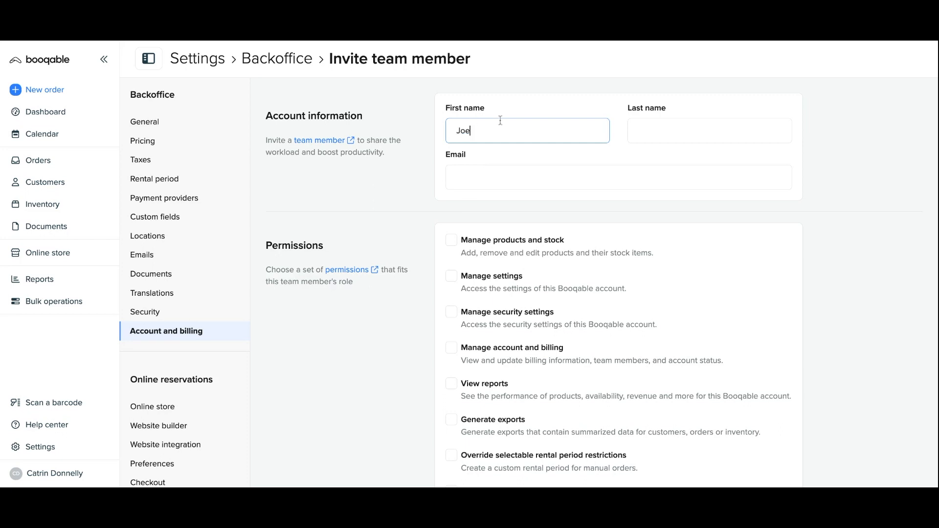
type("Bloggs")
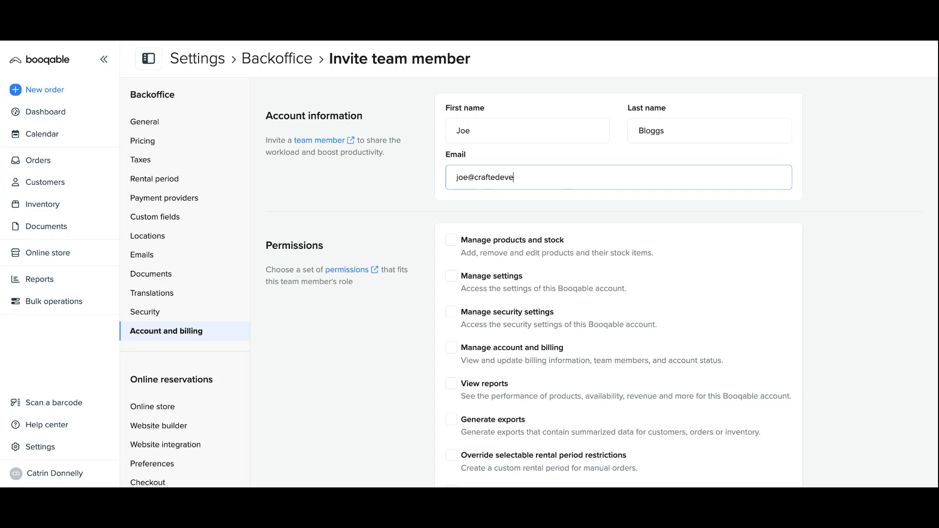
scroll("down", 3)
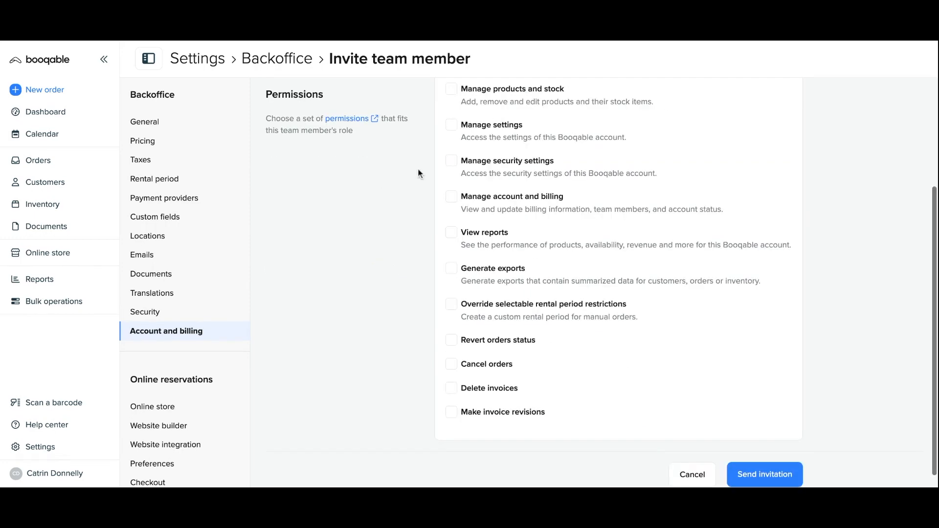
left_click(451, 88)
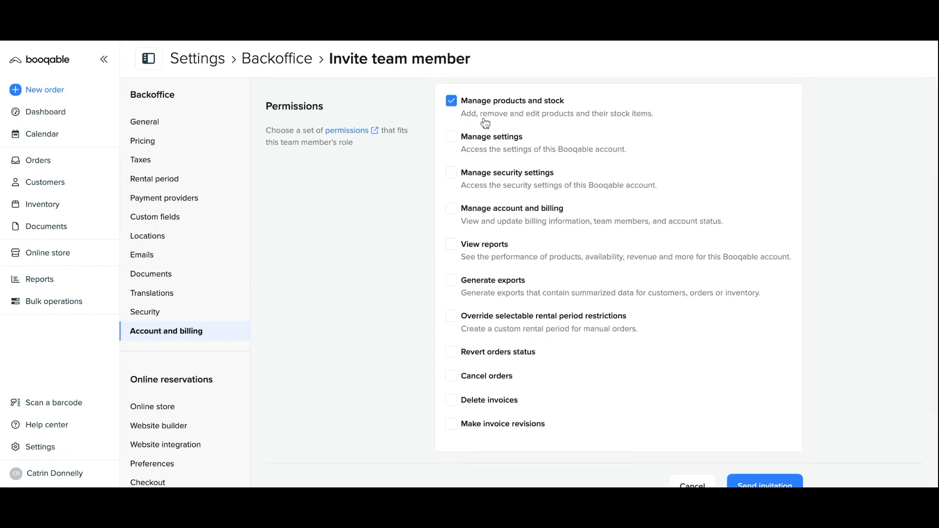
left_click(42, 204)
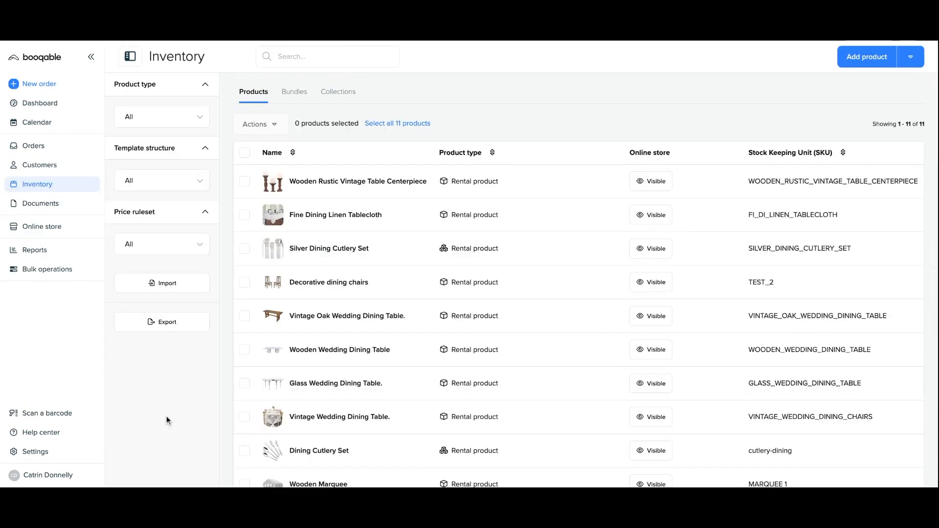
Archive stock item WOODEN_RUSTIC_VINTAGE_TAB-1 of the Wooden Rustic Vintage Table Centerpiece
left_click(358, 181)
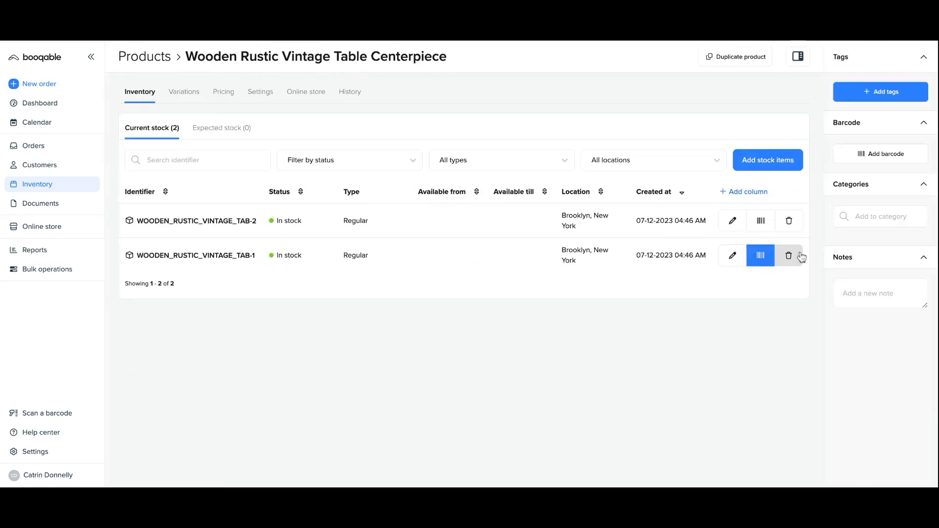
left_click(789, 255)
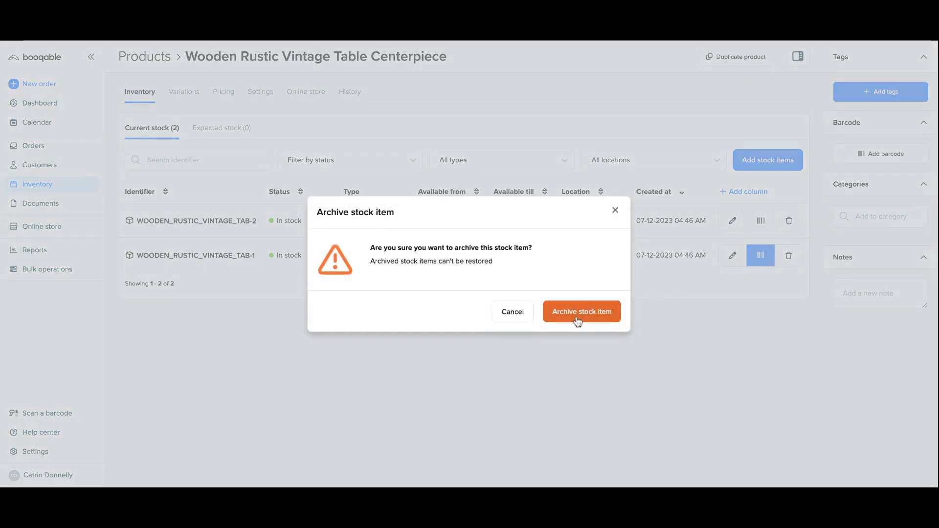
left_click(581, 311)
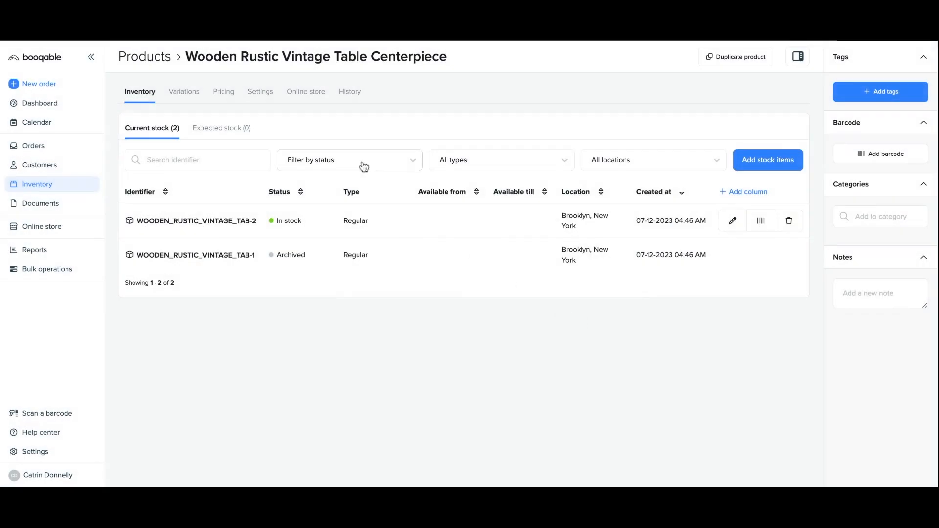
left_click(259, 91)
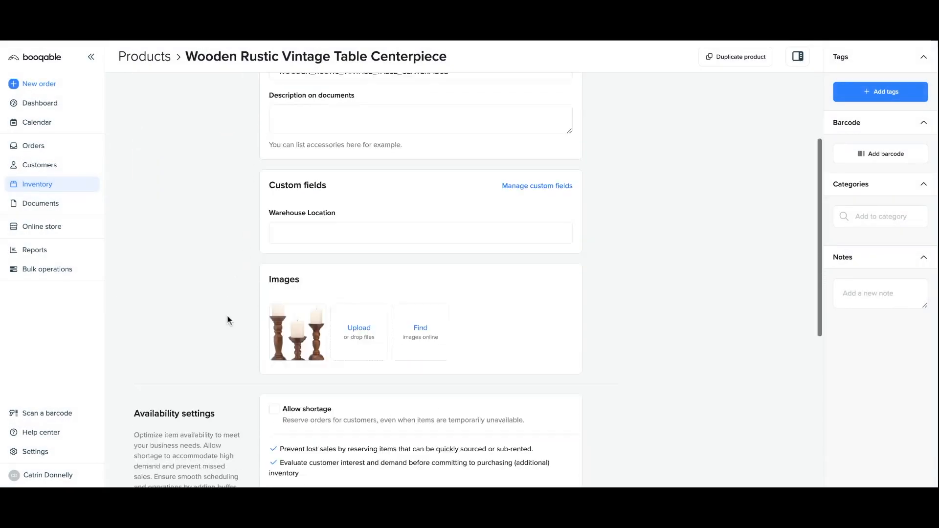
Grant the invitee the Manage settings permission
scroll("down", 3)
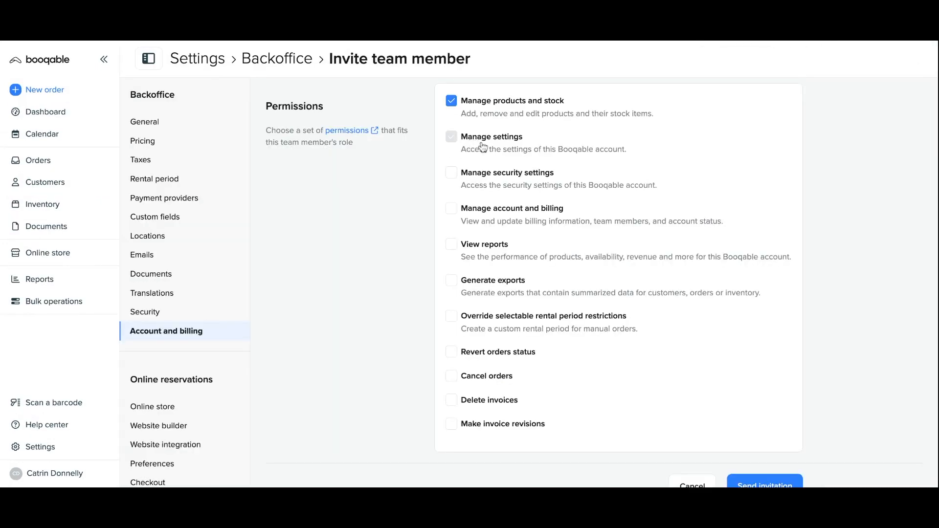
left_click(450, 137)
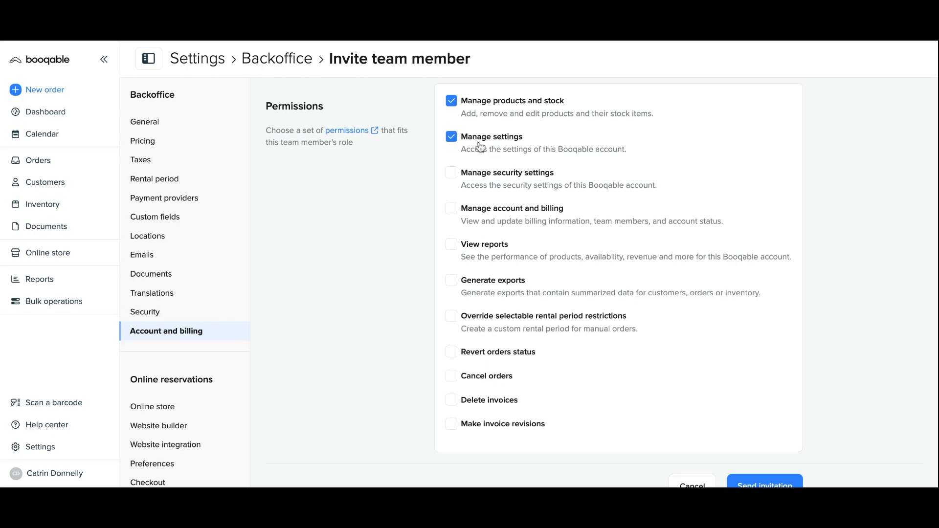
left_click(144, 121)
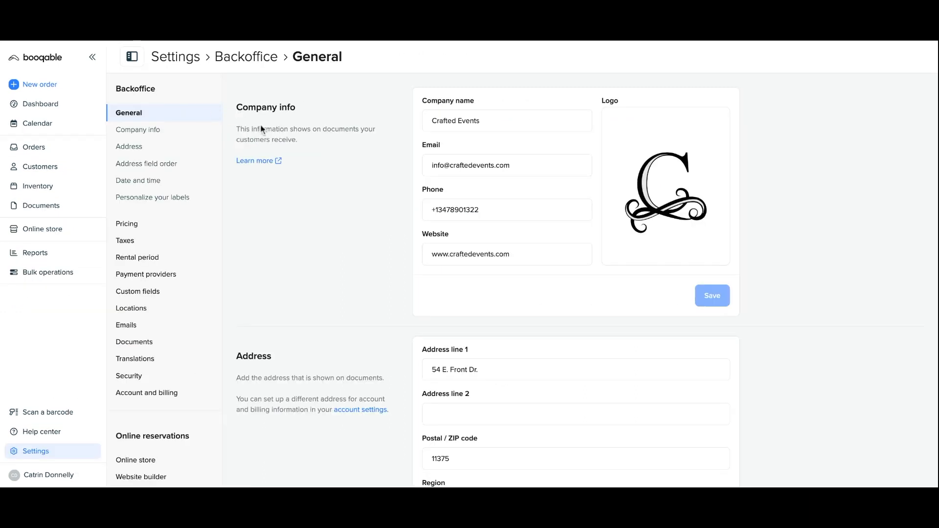
Clear and save the company phone, disable store availability, toggle last-minute reservation prevention
left_click(480, 210)
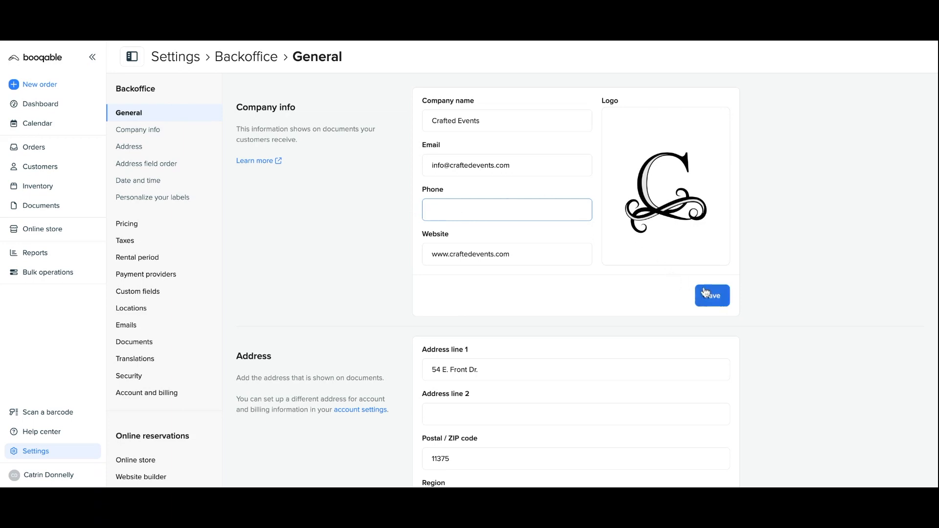
left_click(712, 295)
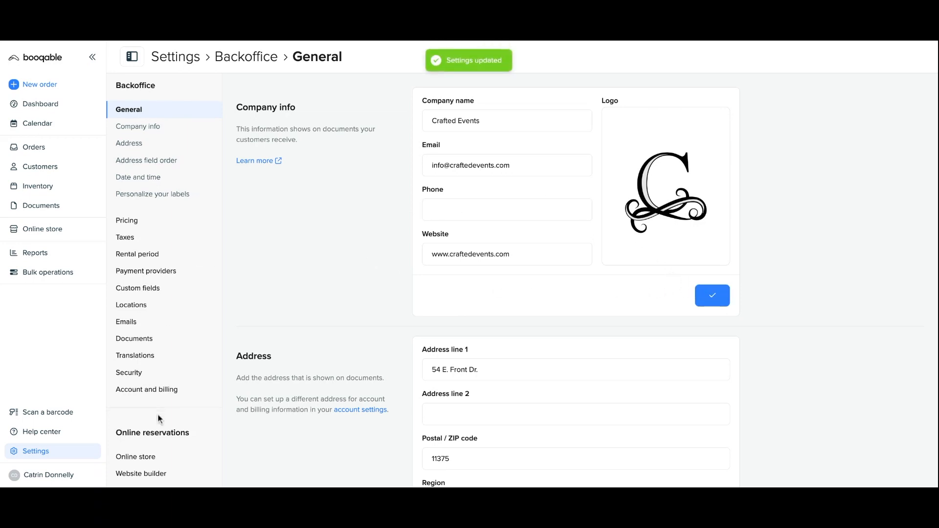
left_click(136, 416)
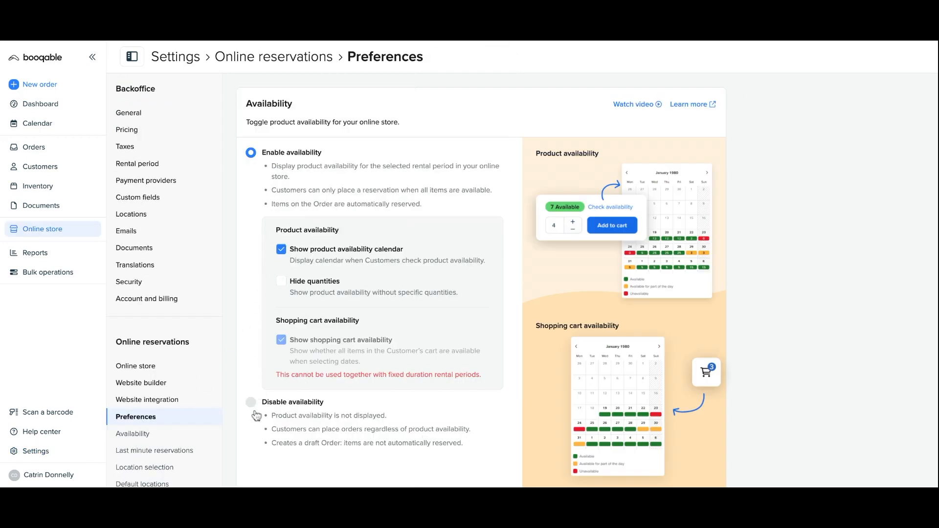
left_click(251, 402)
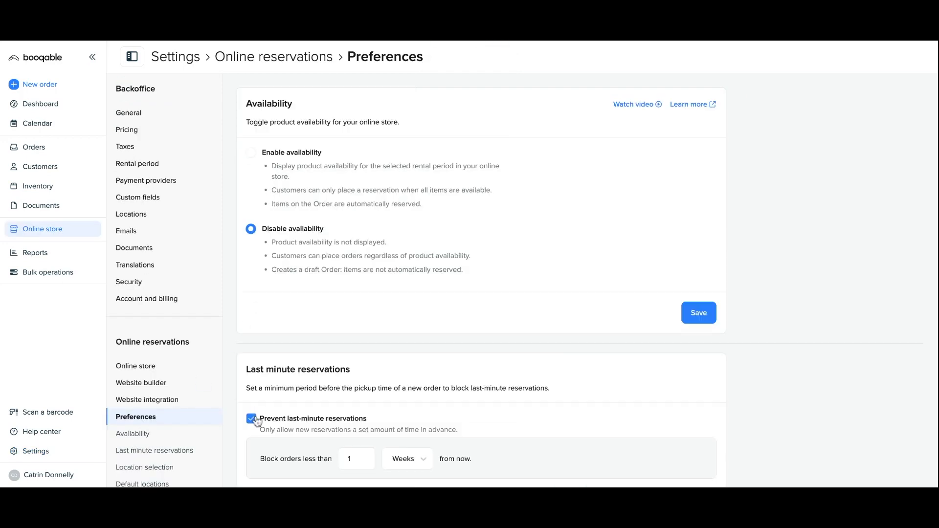
left_click(697, 312)
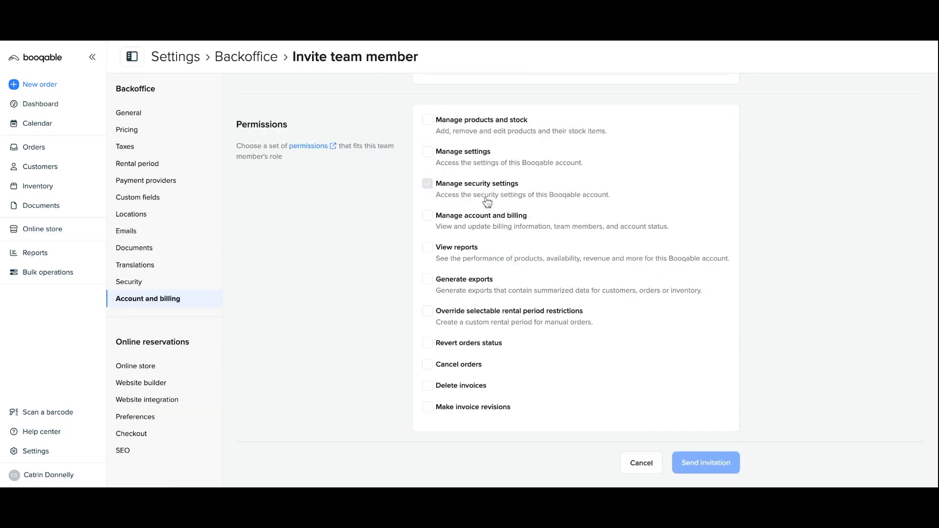
Turn on Enforce 2FA for your company and Enable IP Restrictions in Security settings
left_click(128, 282)
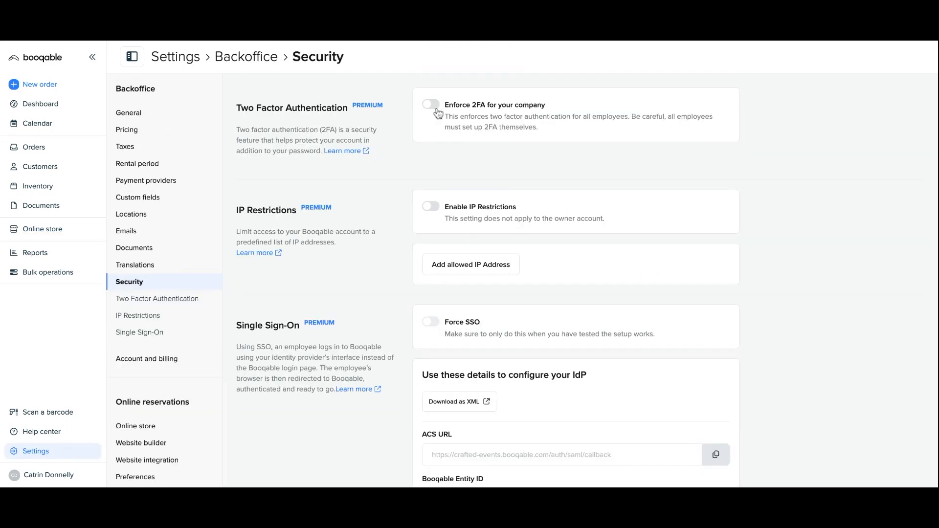
left_click(430, 104)
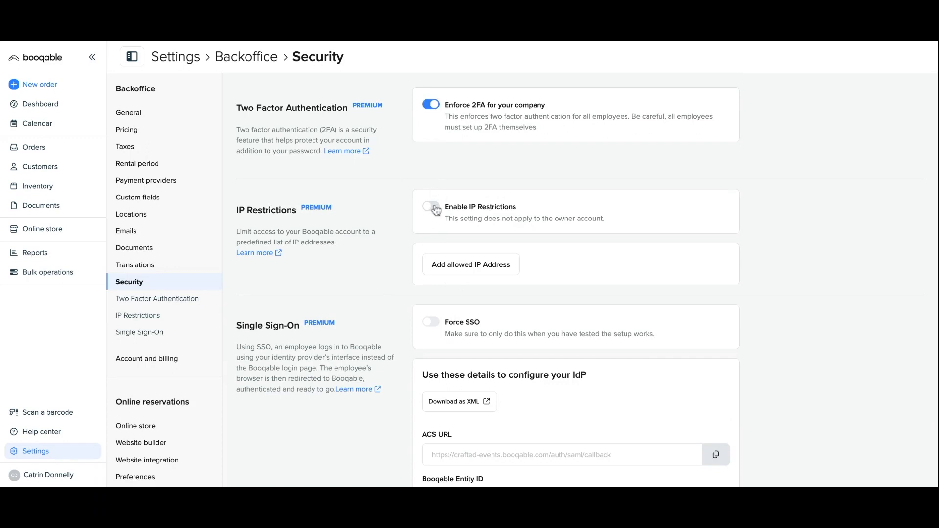
left_click(430, 210)
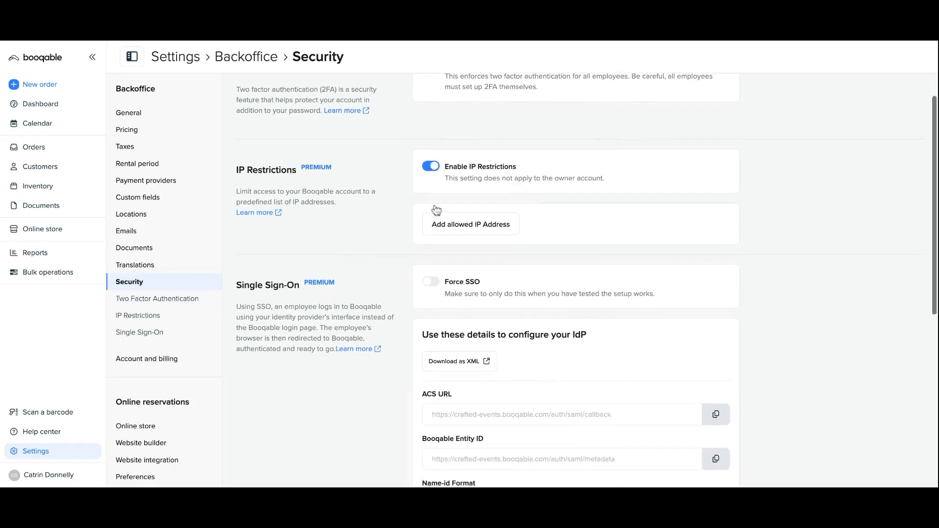
scroll("down", 3)
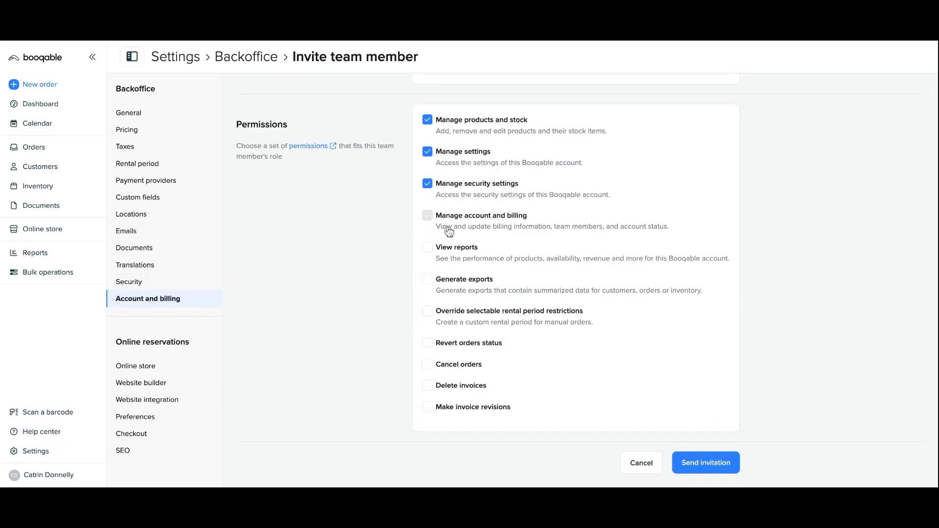
Grant Manage account and billing and preview the Essential, Pro and Premium plans
left_click(640, 463)
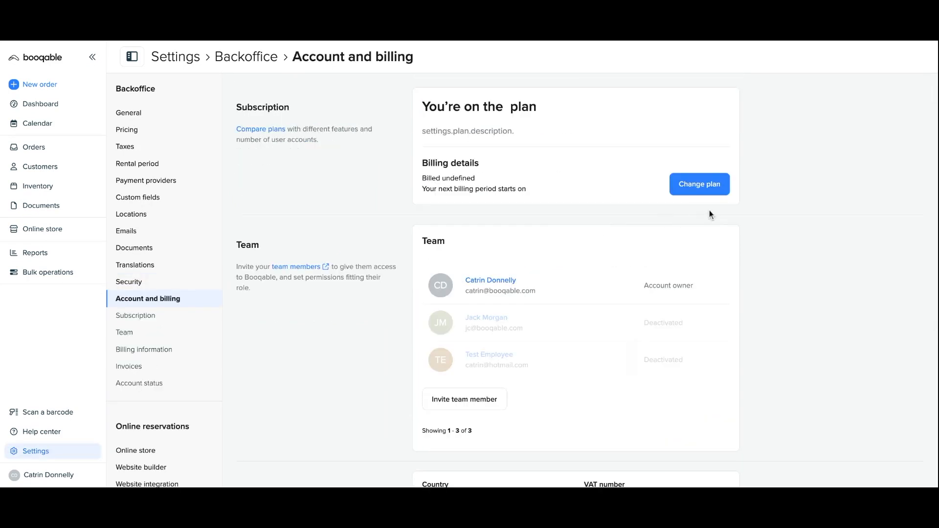
left_click(698, 184)
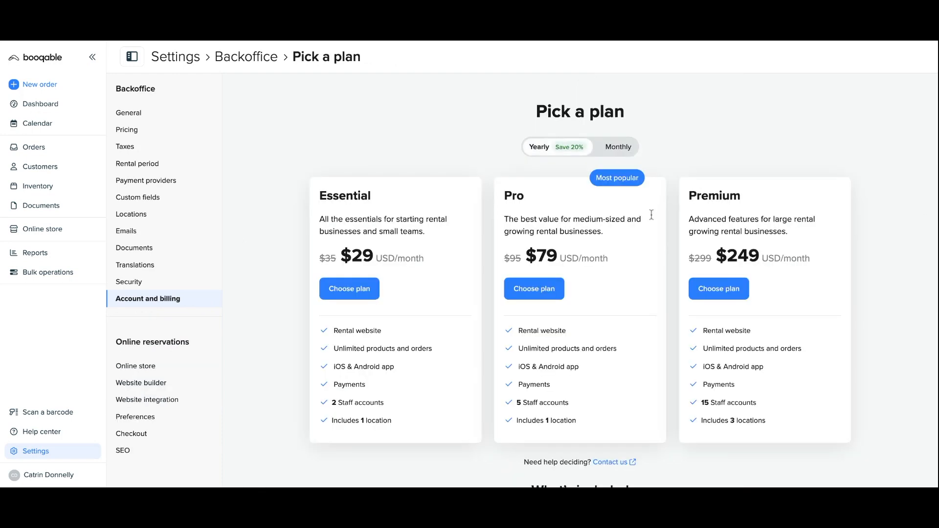
mouse_move(423, 290)
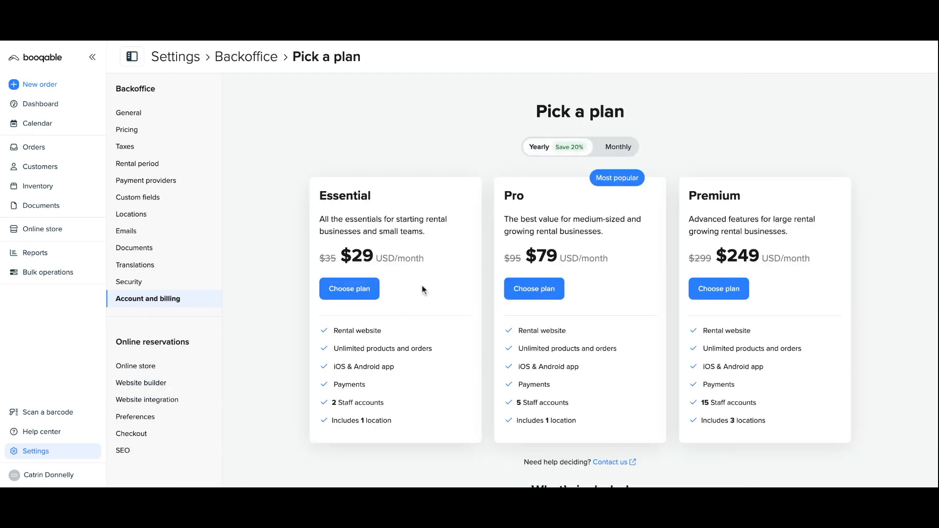
mouse_move(718, 288)
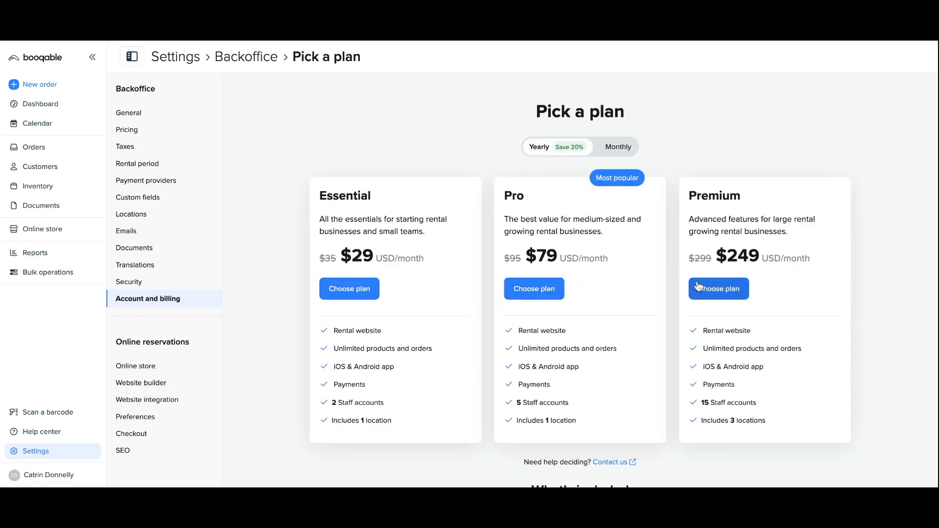
Grant View reports, run the Product performance report, then browse the Inventory list
left_click(718, 289)
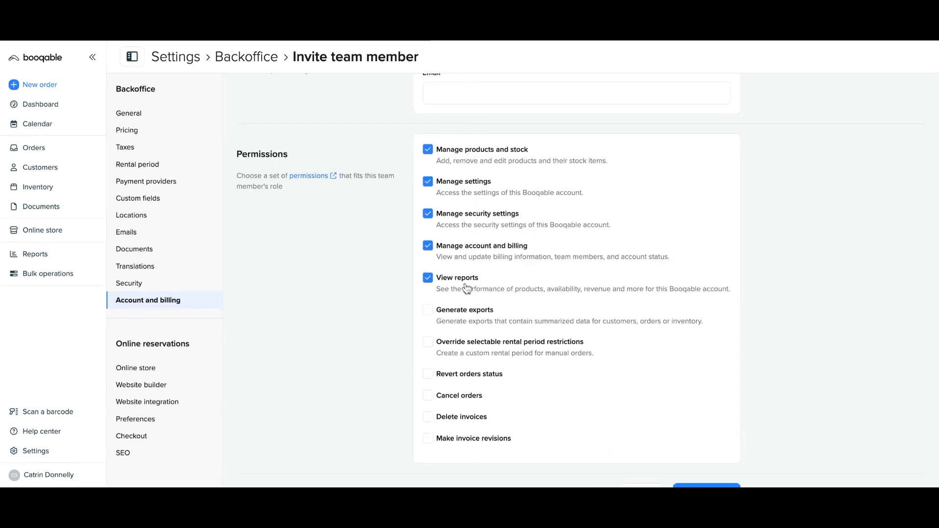
left_click(35, 253)
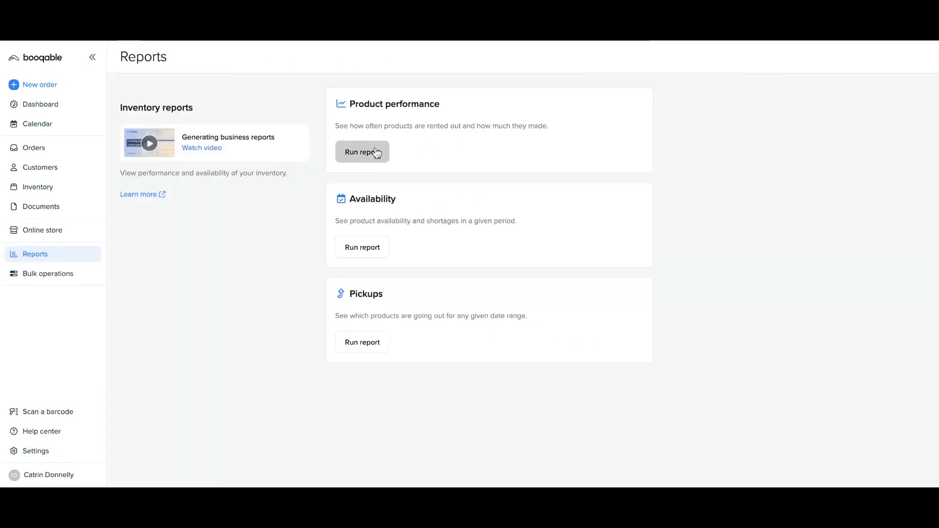
left_click(362, 151)
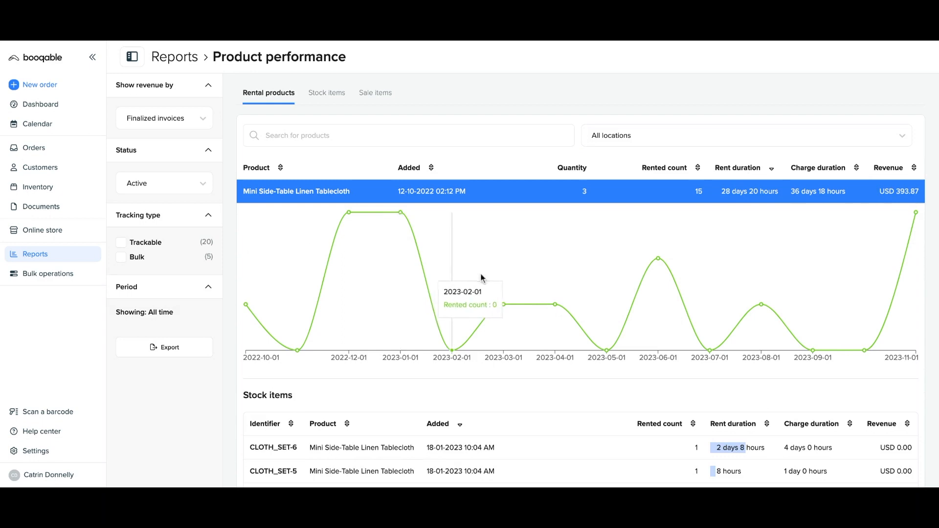
mouse_move(658, 273)
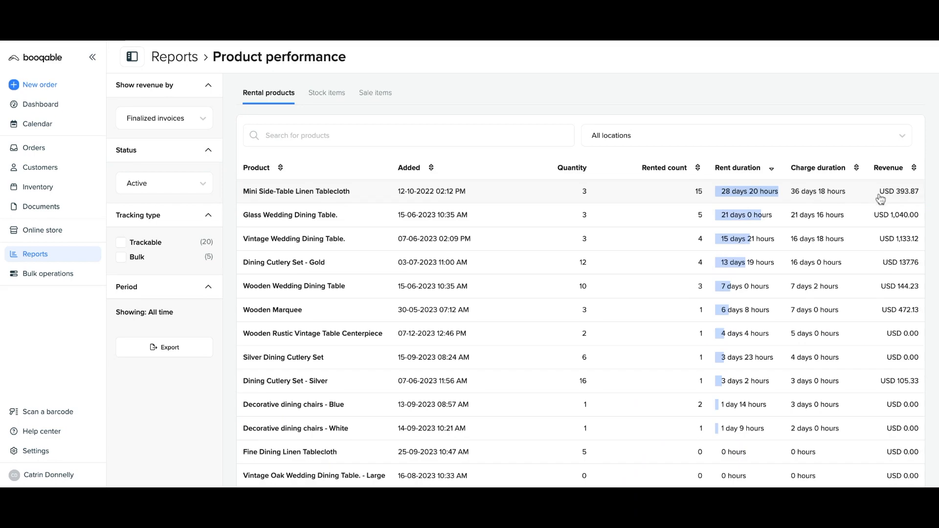
mouse_move(890, 287)
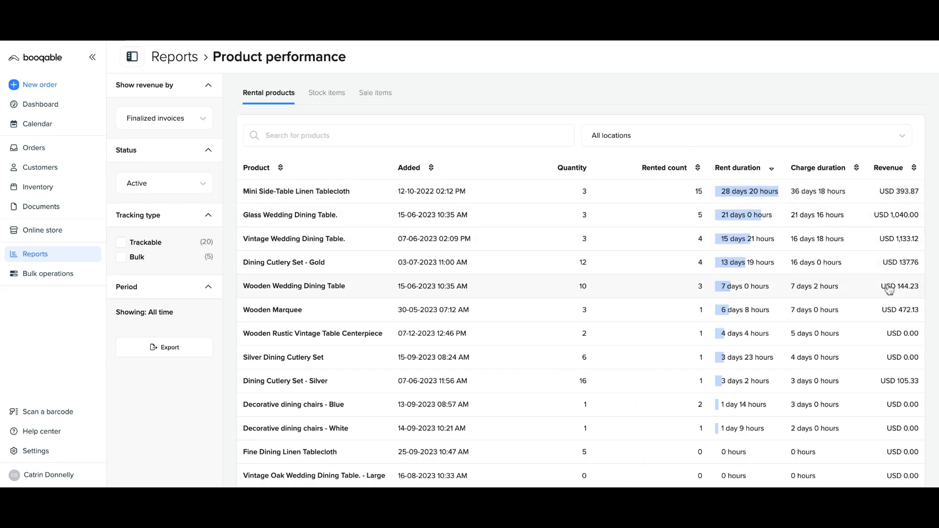
left_click(37, 184)
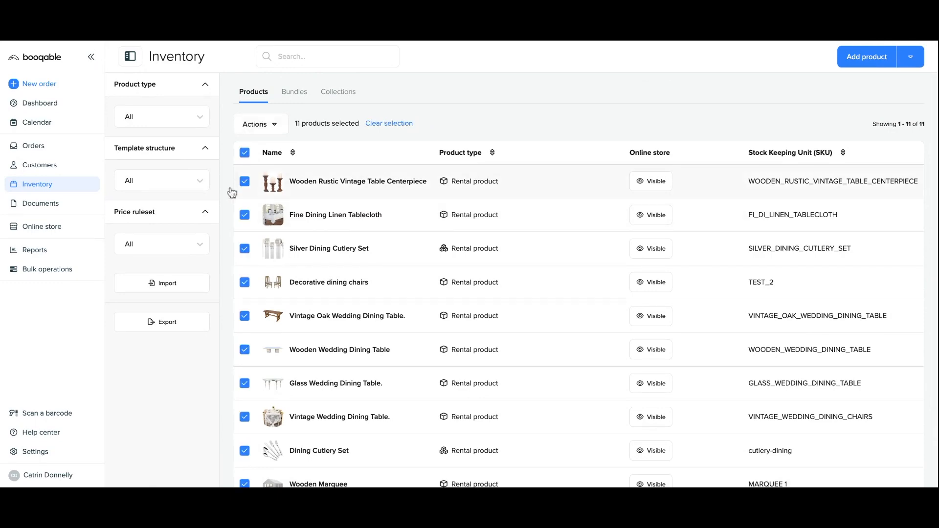
left_click(160, 321)
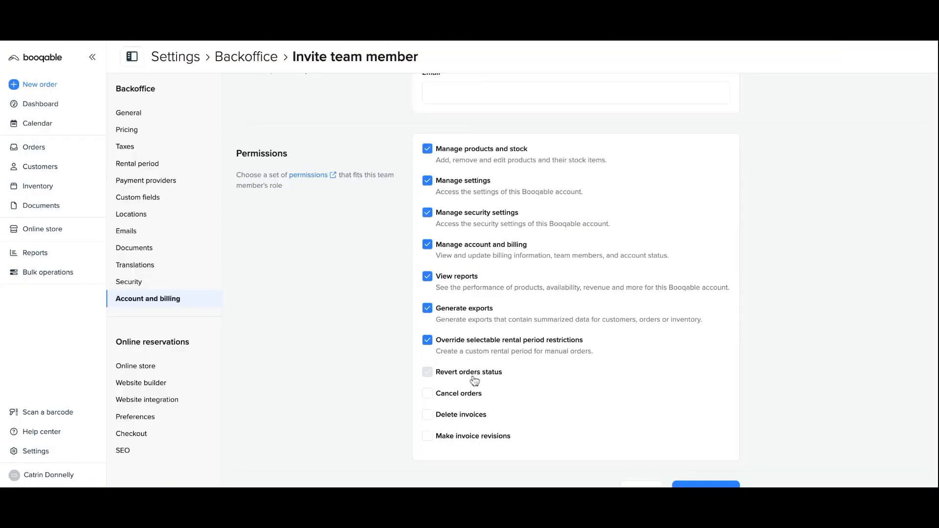
Grant Revert orders status, Cancel orders, Delete invoices and Make invoice revisions permissions
left_click(427, 371)
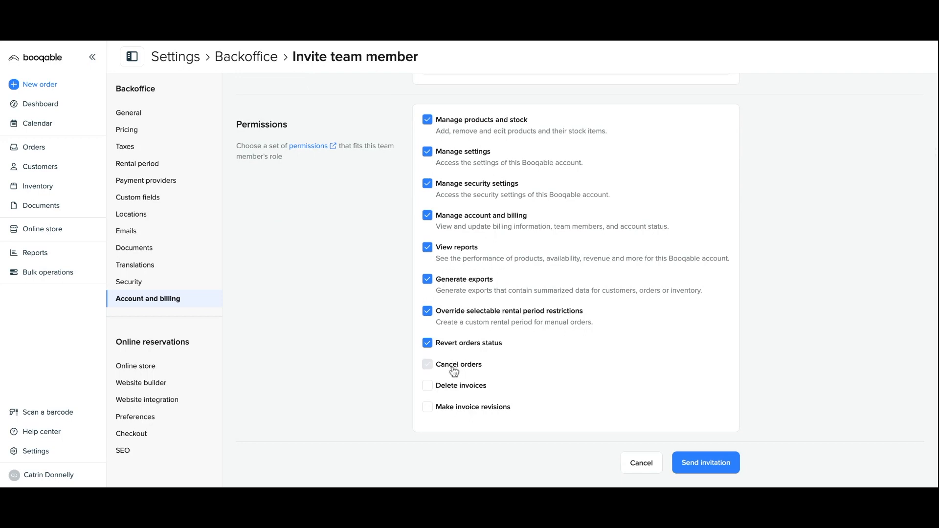
left_click(427, 364)
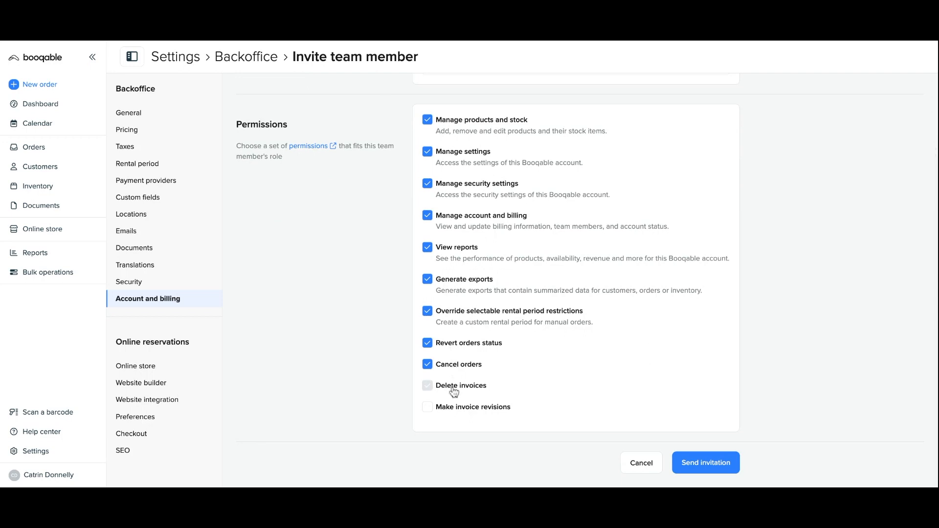
left_click(426, 385)
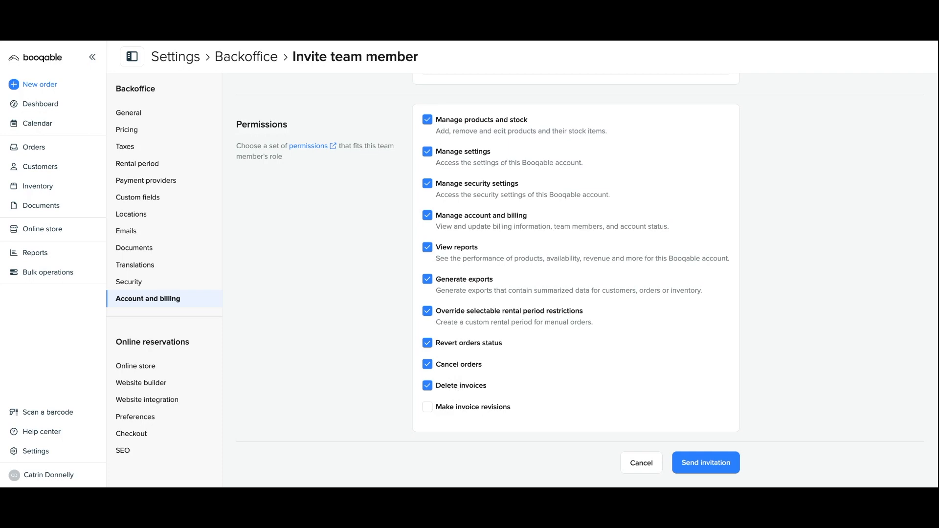
left_click(427, 406)
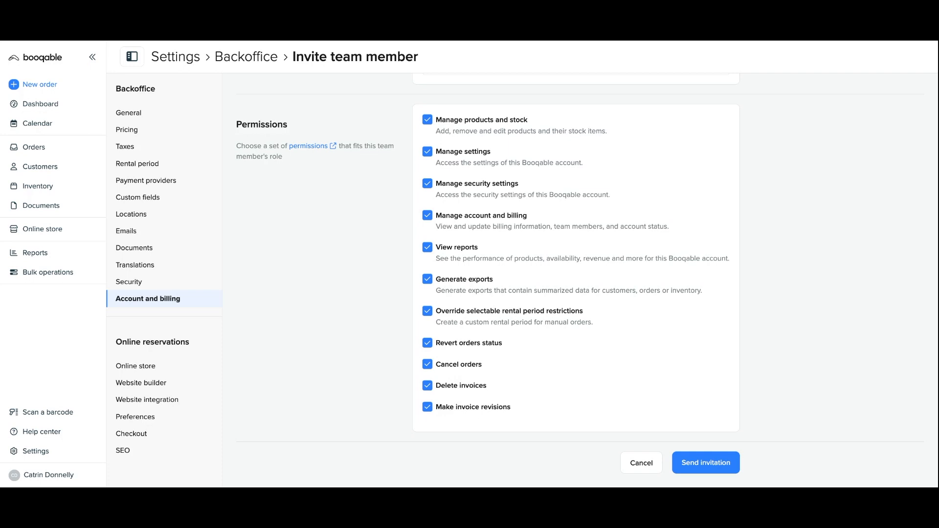
mouse_move(705, 462)
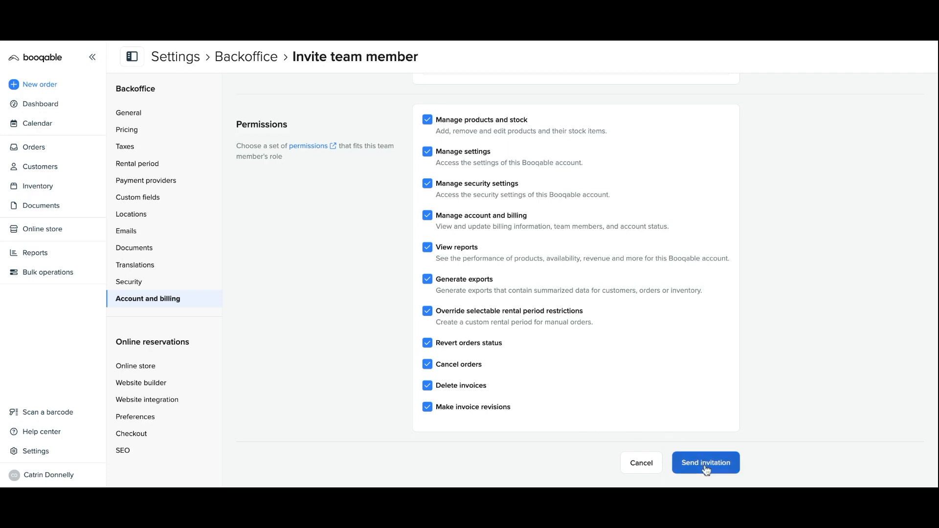
Send the invitation so the 'You're invited to Booqable!' email arrives in Outlook
left_click(705, 462)
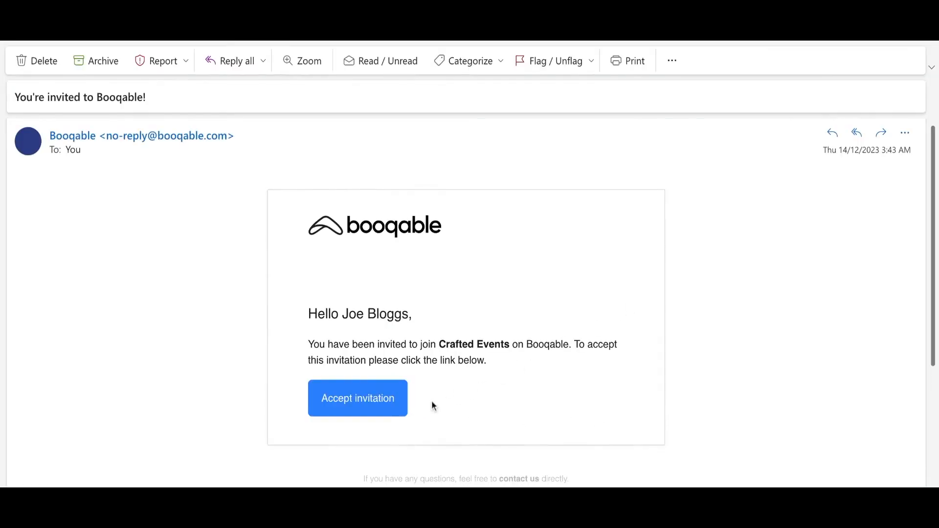
mouse_move(400, 412)
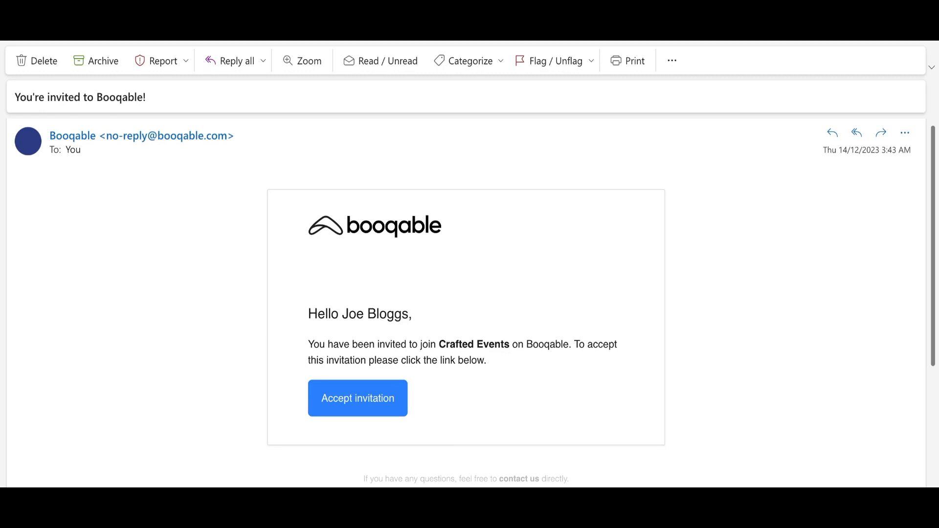
Open Joe Bloggs' pending account from the Team list
left_click(357, 398)
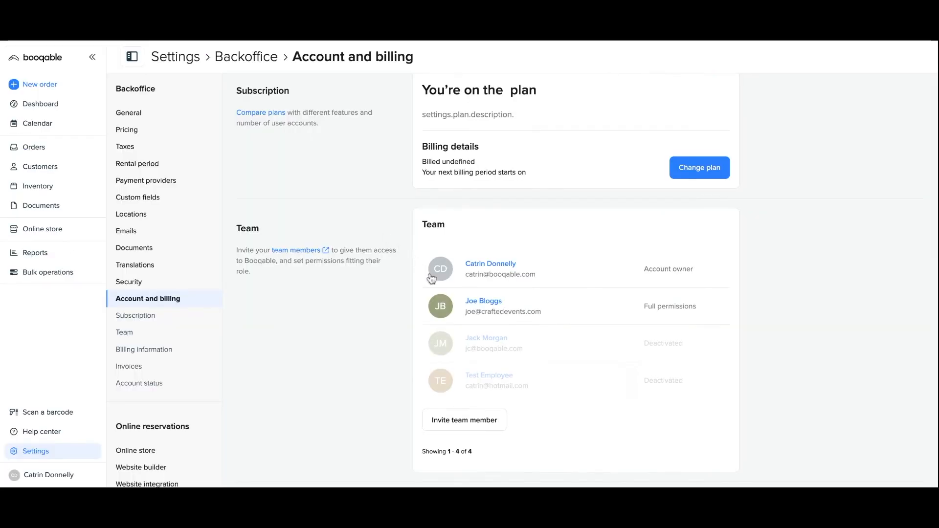
mouse_move(493, 315)
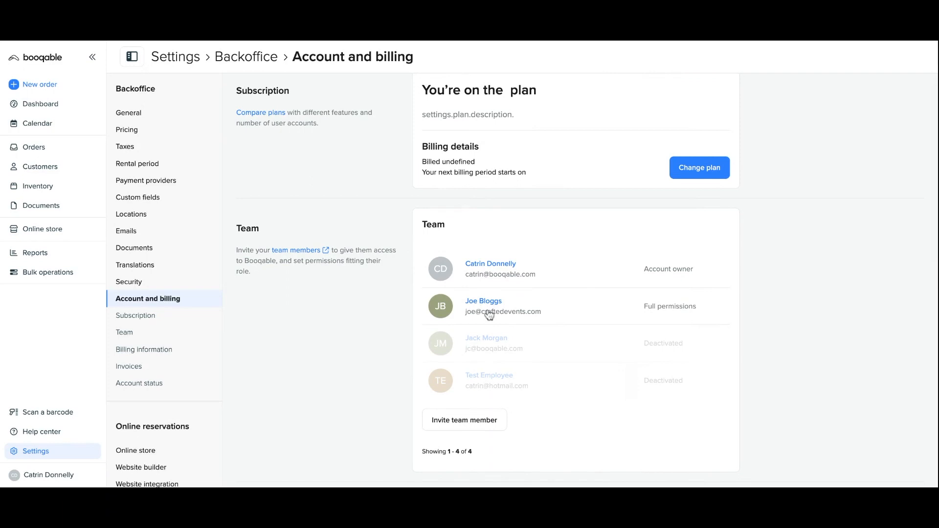
left_click(483, 301)
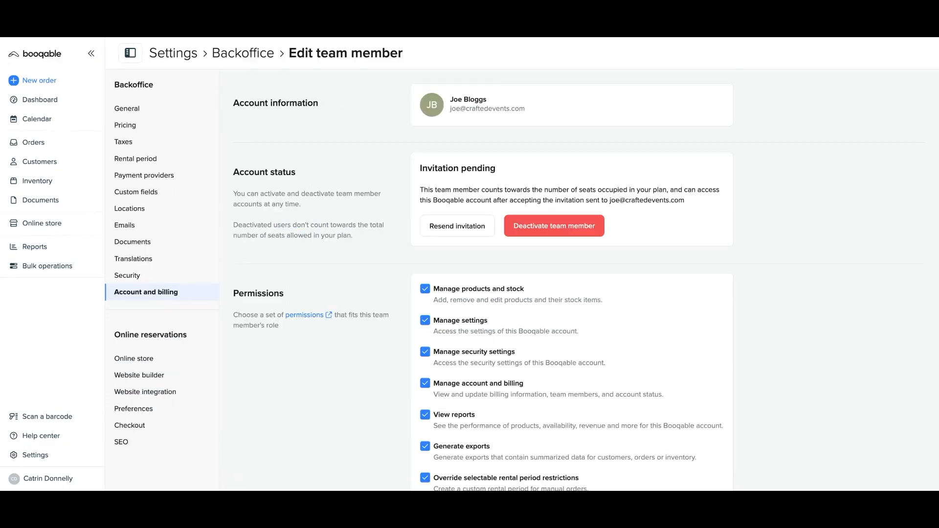
scroll("down", 3)
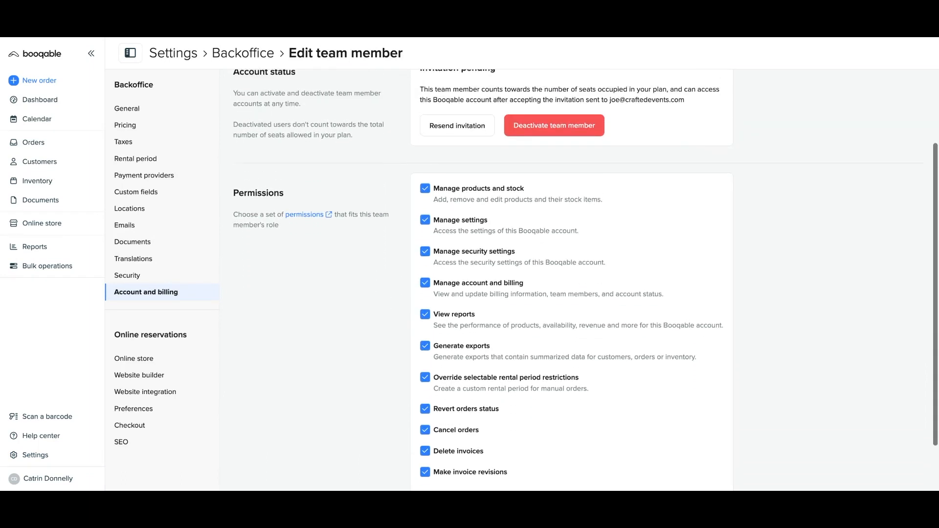
scroll("up", 3)
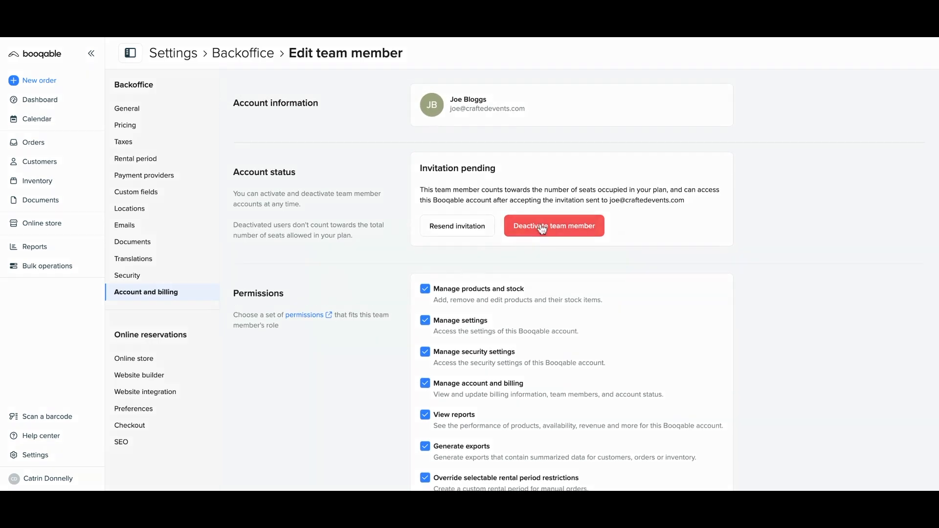
Deactivate the team member, confirm, and return to the team list
left_click(553, 226)
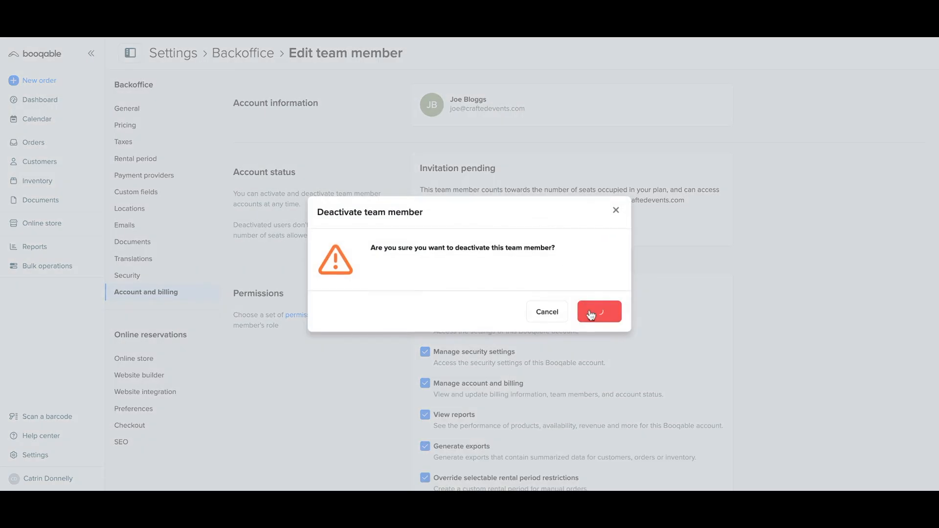
left_click(598, 311)
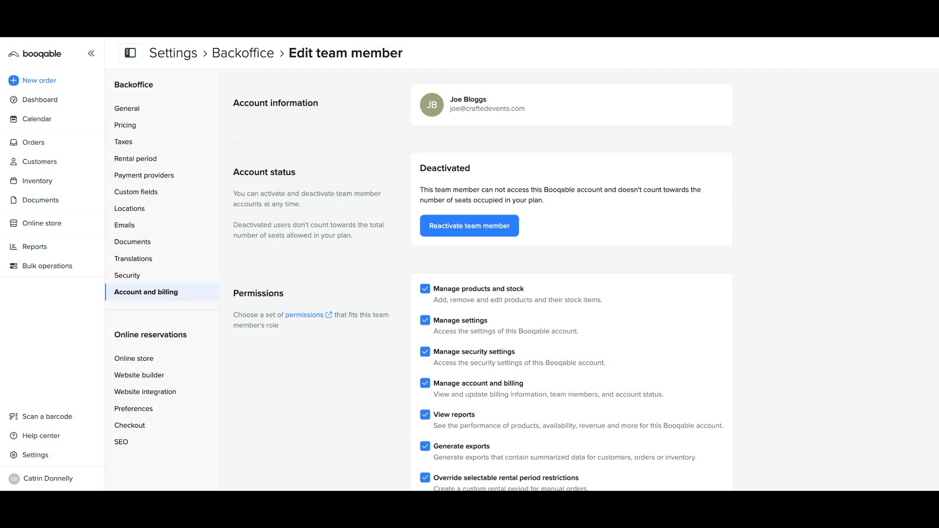
left_click(146, 292)
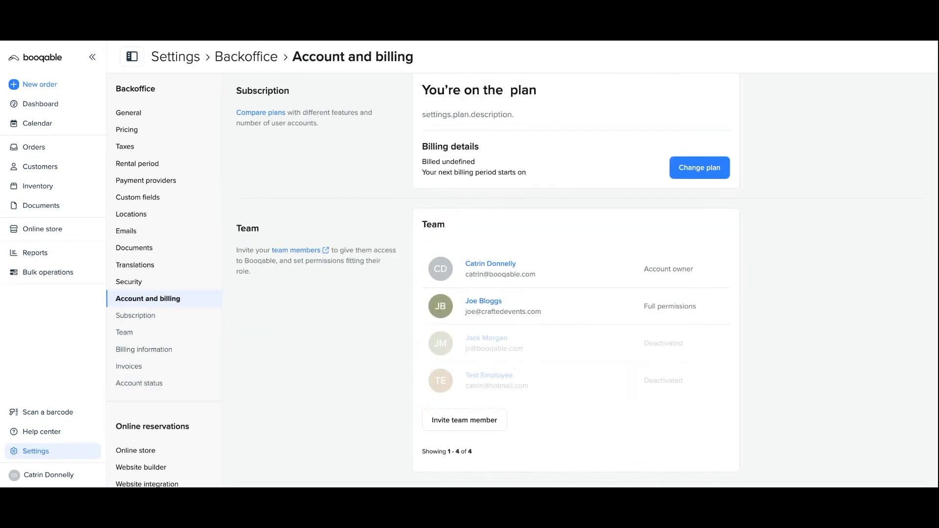
mouse_move(488, 310)
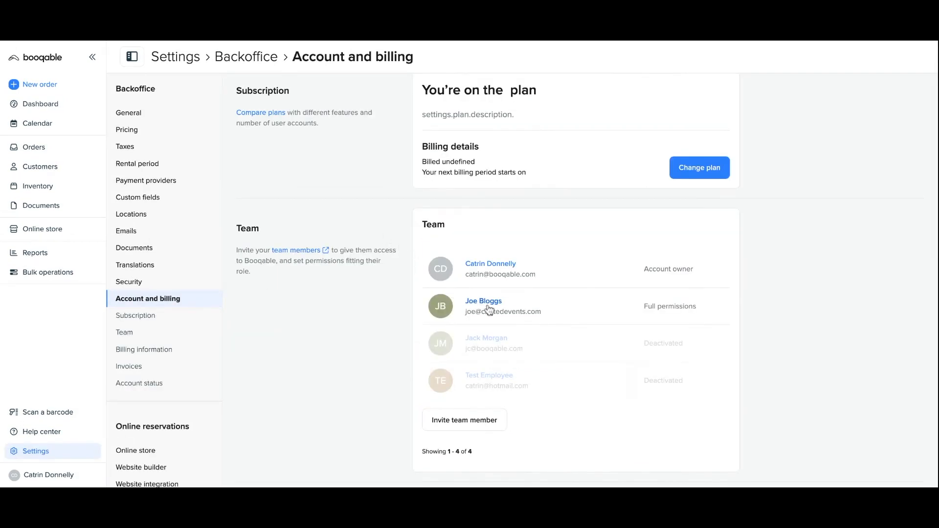